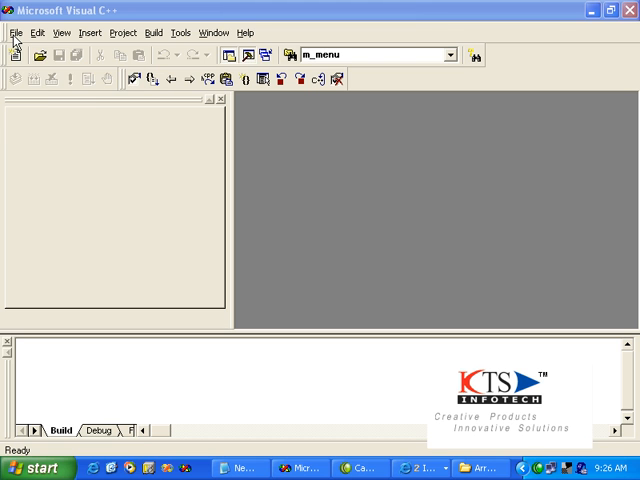
Create a Win32 Console Application project named TemplateExample in the TUTORIAL 2 folder
click(14, 33)
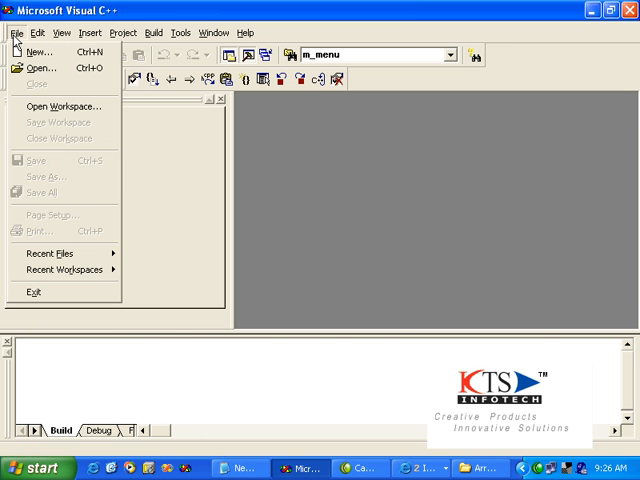
click(38, 51)
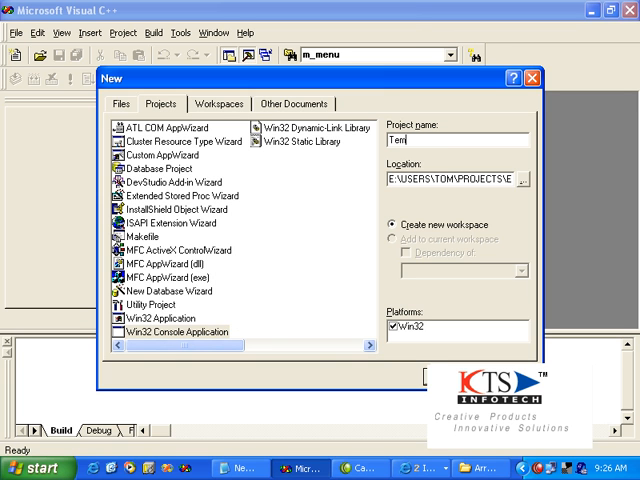
text(Template)
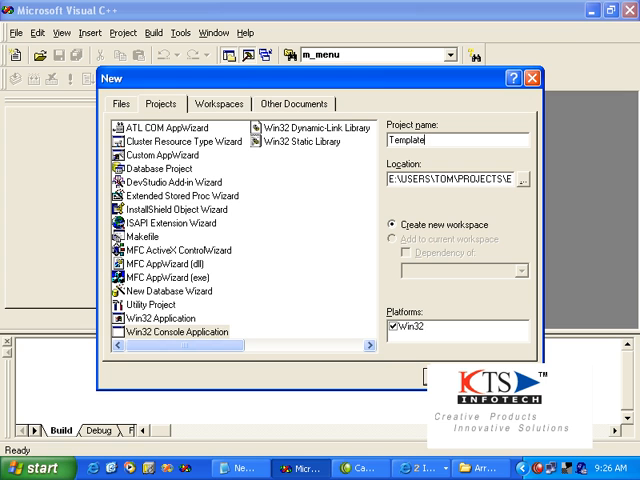
text(Exampl)
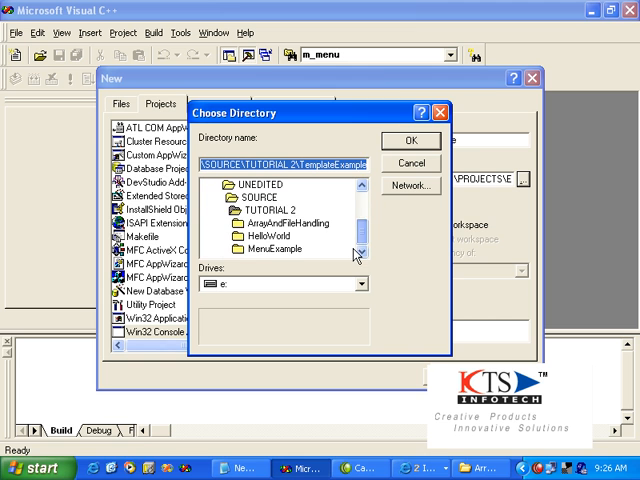
click(265, 210)
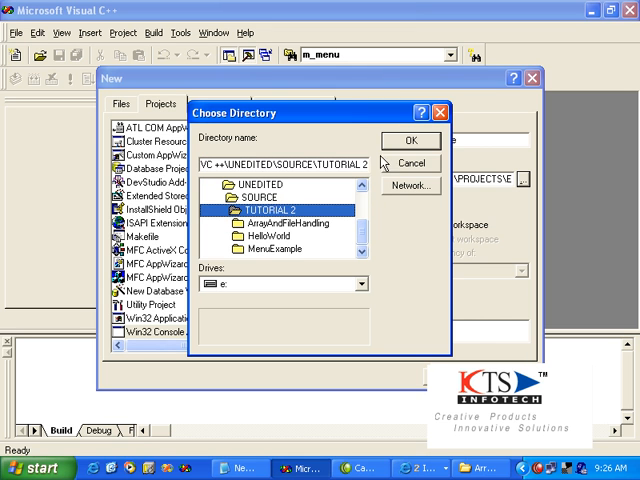
click(410, 140)
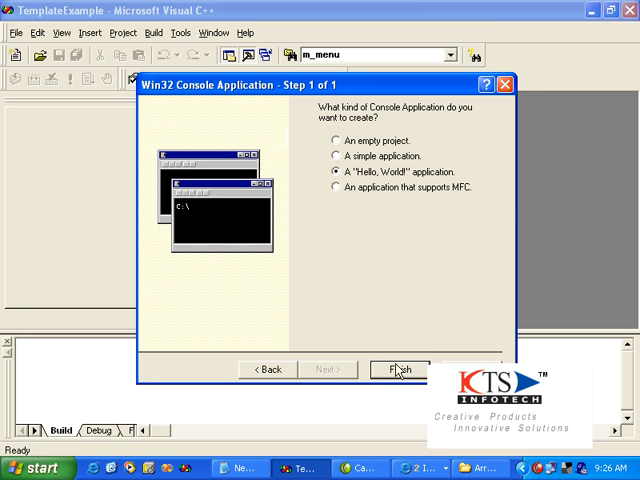
Finish the Hello World project, open TemplateExample.cpp, build and run it, then close the console
click(397, 369)
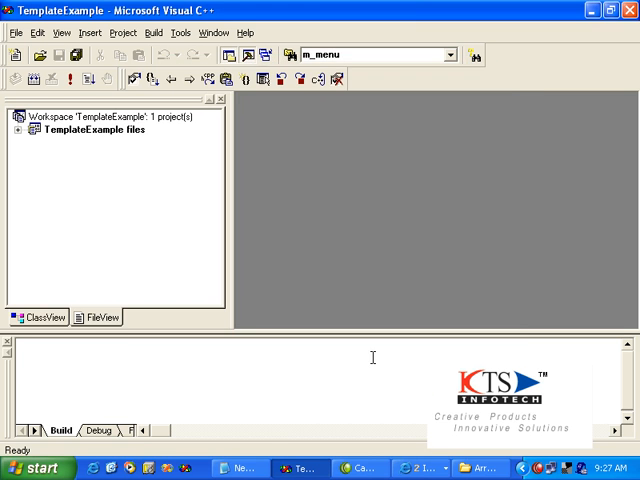
click(18, 129)
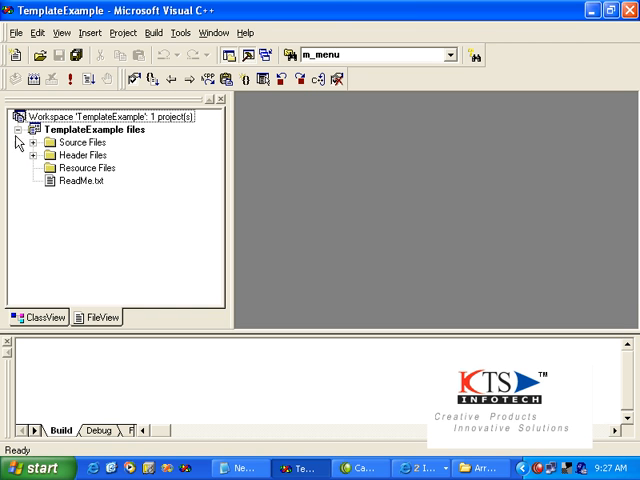
double_click(96, 167)
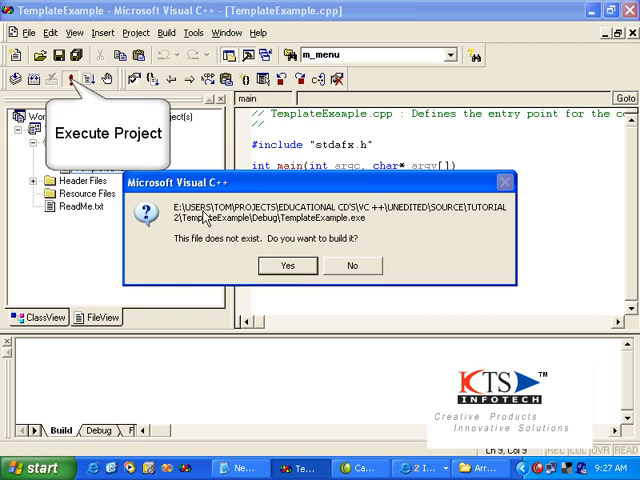
click(288, 266)
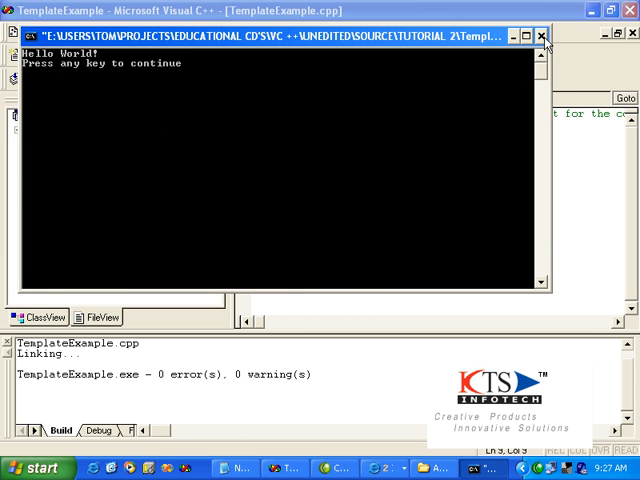
click(545, 36)
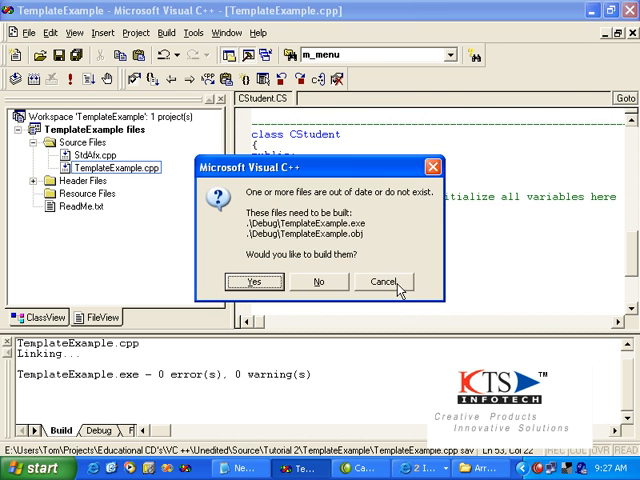
Cancel the build prompt and scroll through the new CStudent class code
click(384, 281)
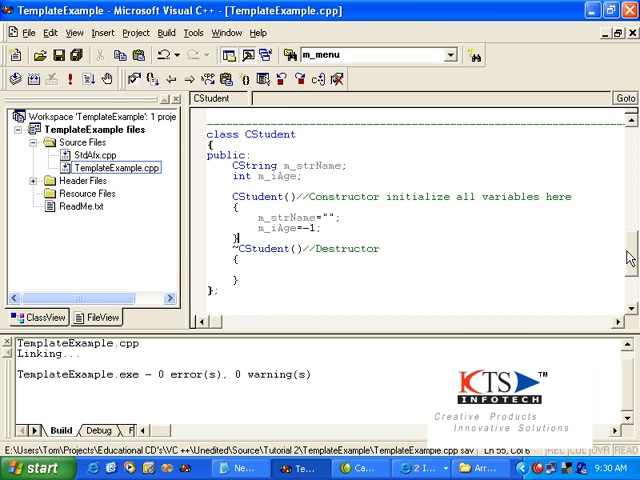
scroll(down, 3)
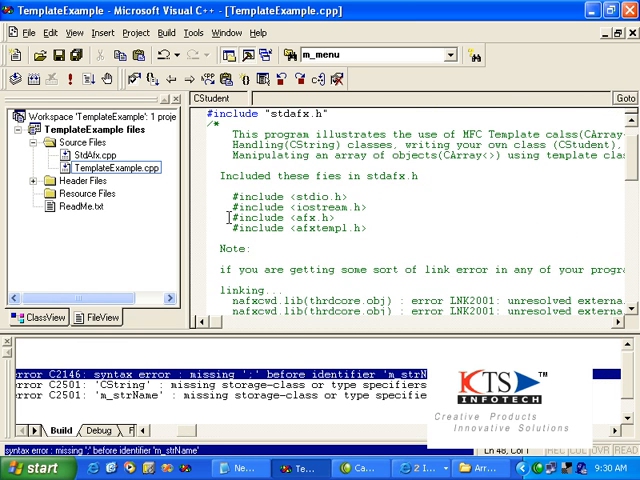
Add the stdio, iostream, afx and afxtempl includes to StdAfx.h and rebuild with 0 errors
drag(226, 207, 370, 228)
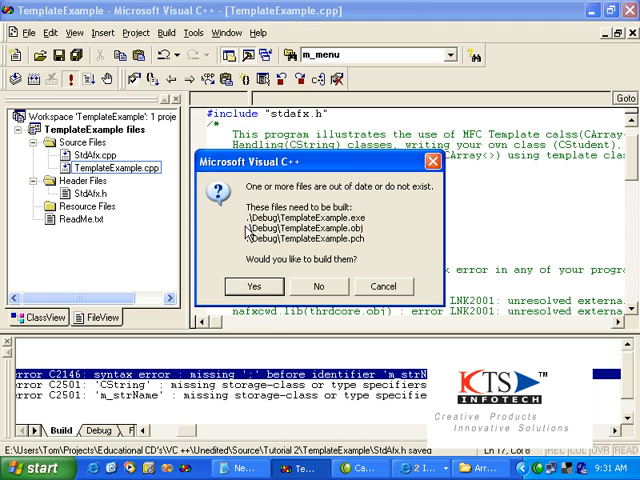
click(256, 287)
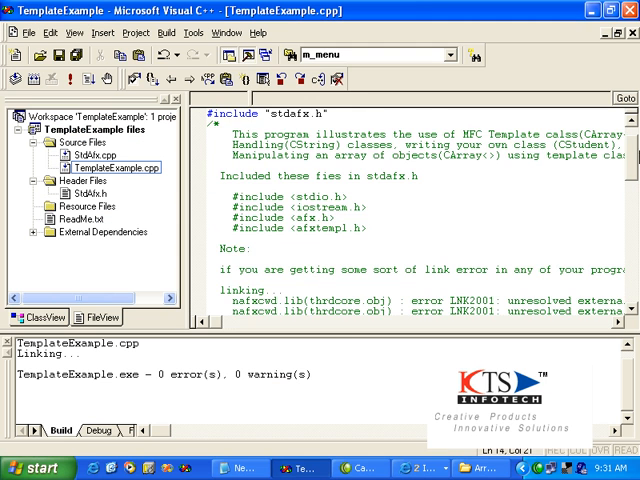
scroll(down, 3)
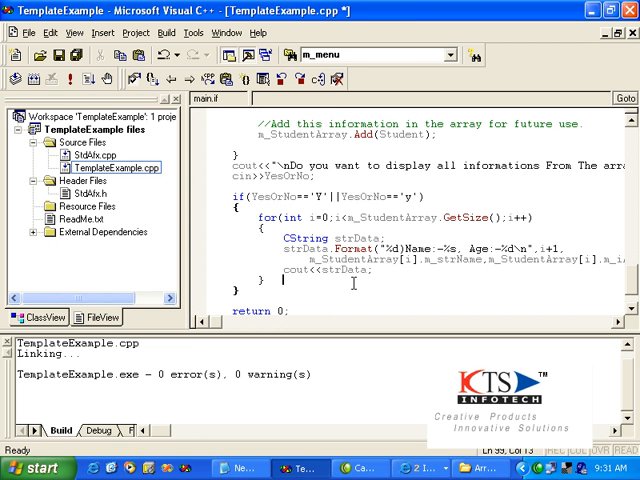
Use the top-right window control after writing main's CArray student input and display loops
click(618, 14)
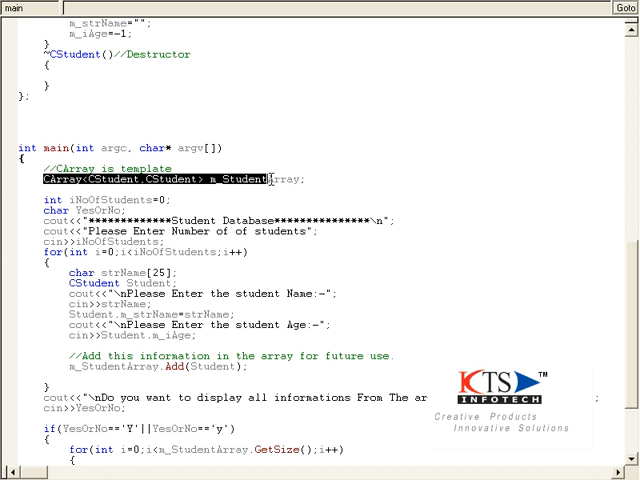
Comment the m_StudentArray CArray declaration as internally a doubly linked list
click(313, 180)
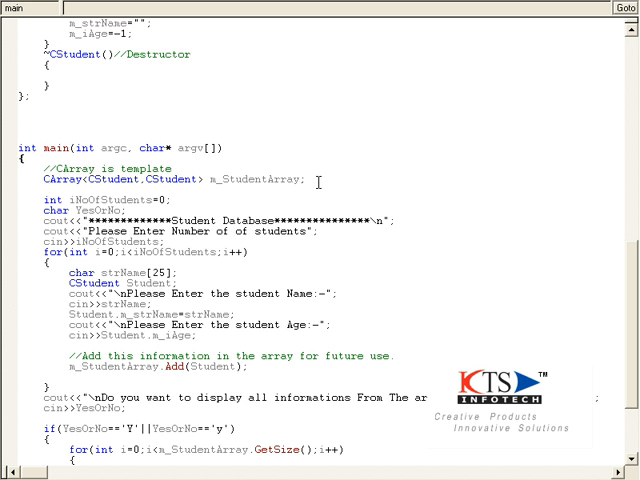
text(//)
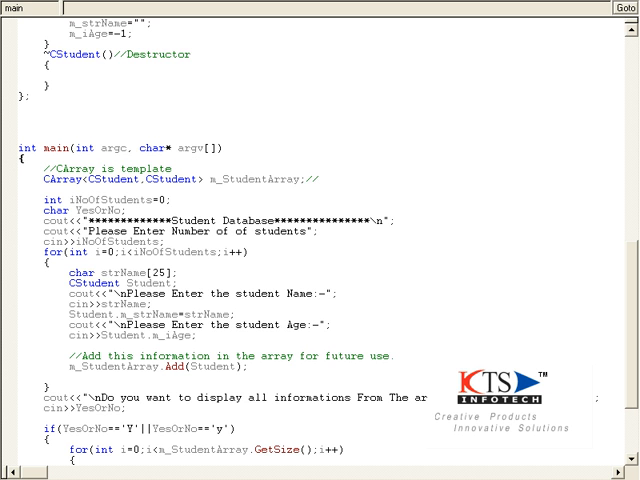
text(Ca)
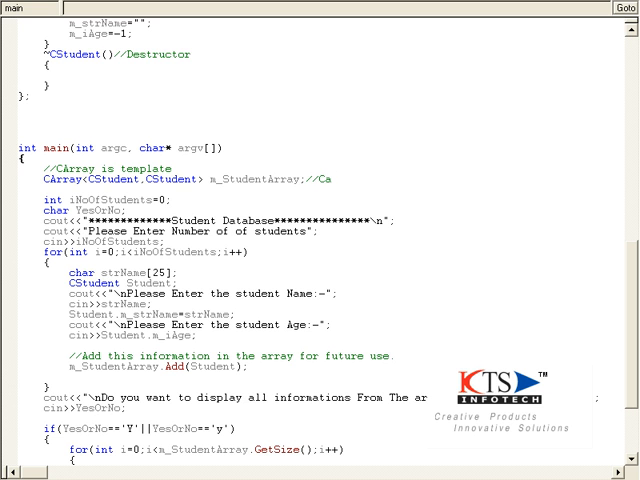
text(rray is a)
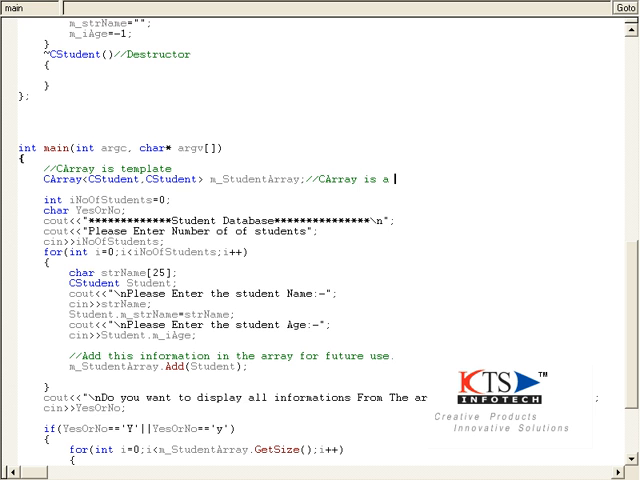
text(dou)
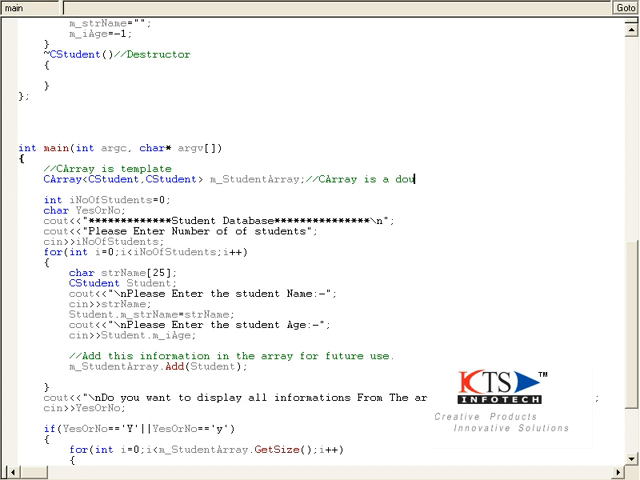
text(bly l)
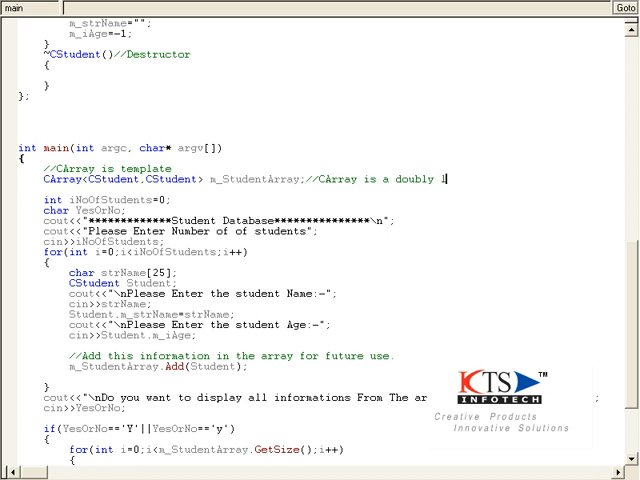
text(linked list)
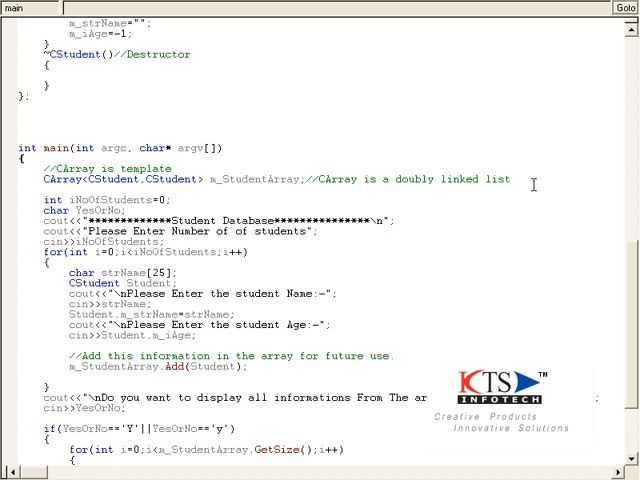
text(internaly)
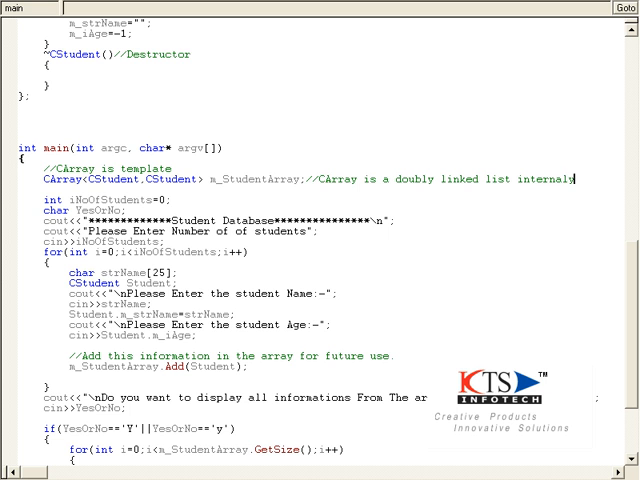
text(by)
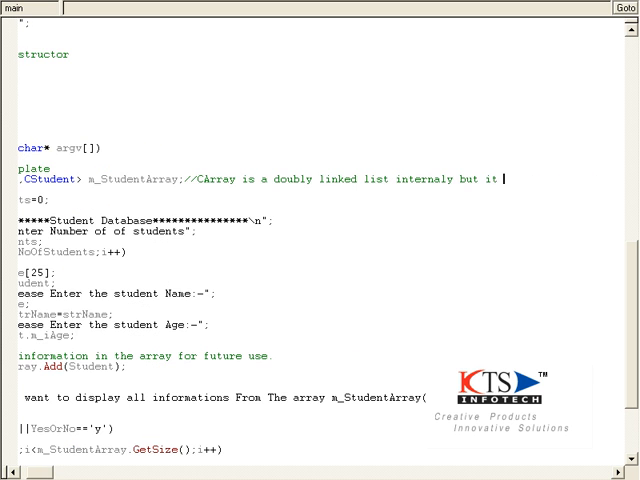
text(will act as)
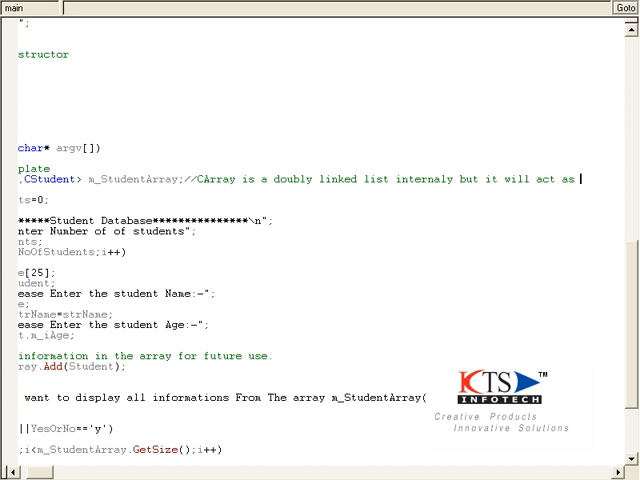
text(d)
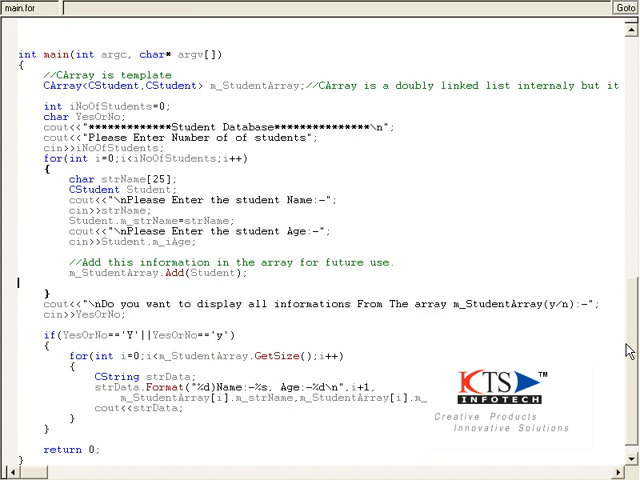
scroll(down, 3)
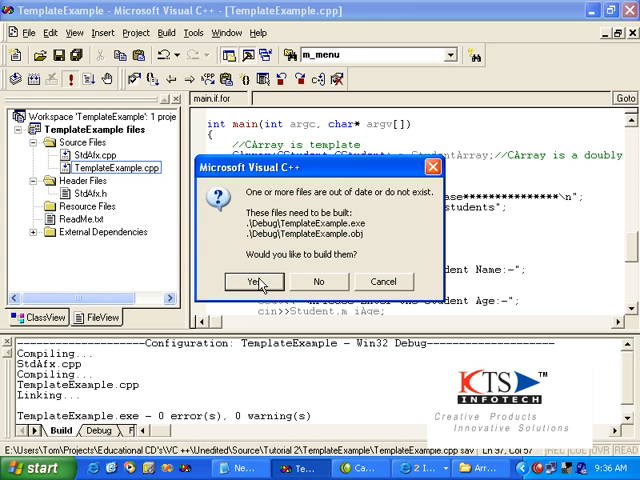
Confirm building the out-of-date files and the missing TemplateExample.exe
click(255, 281)
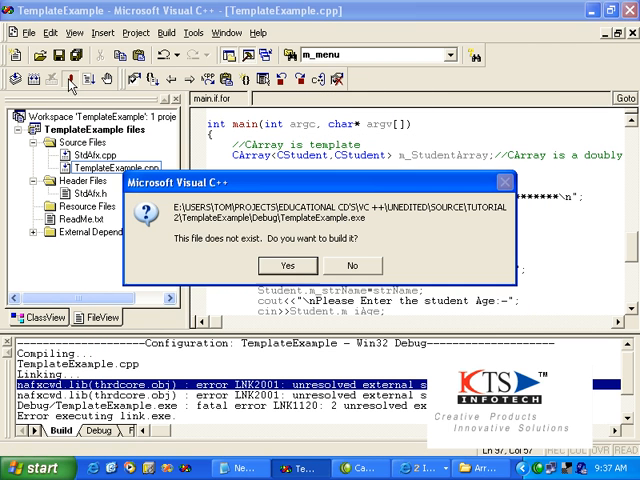
click(288, 265)
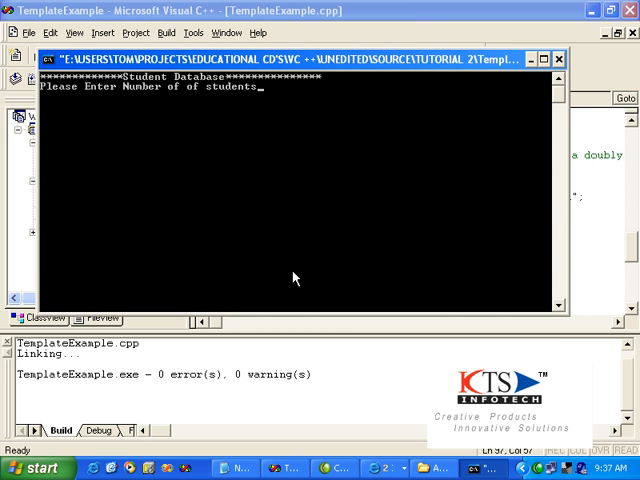
Enter 1 student named Babu aged 23, then answer y to display the array
text(1)
text(B)
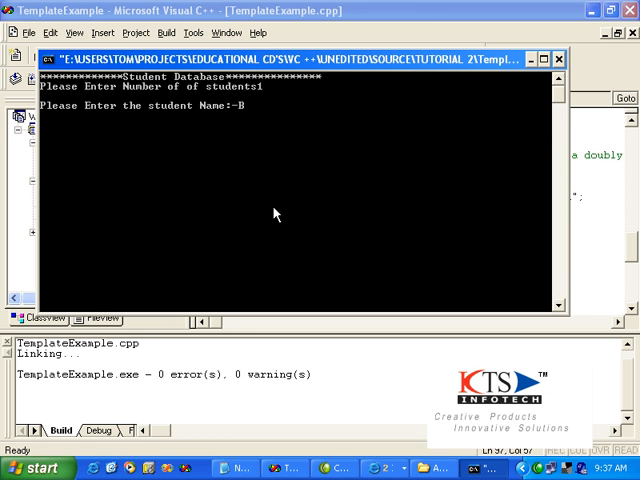
text(abu)
text(23)
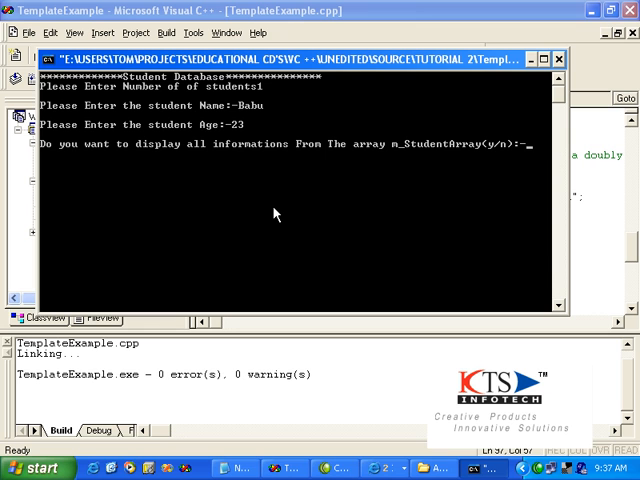
text(y)
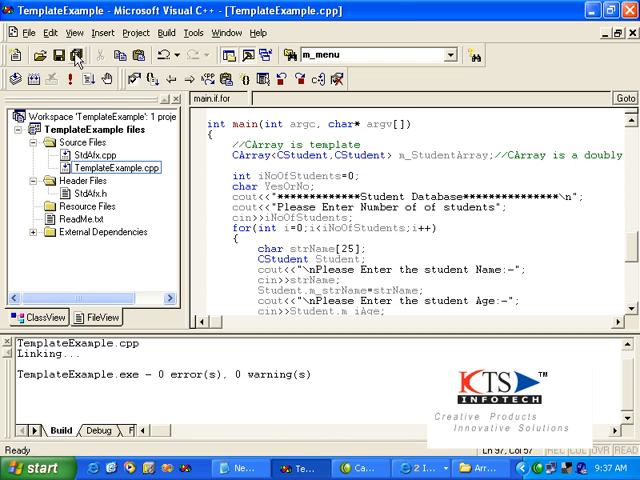
Open the File menu to close the TemplateExample workspace
click(20, 32)
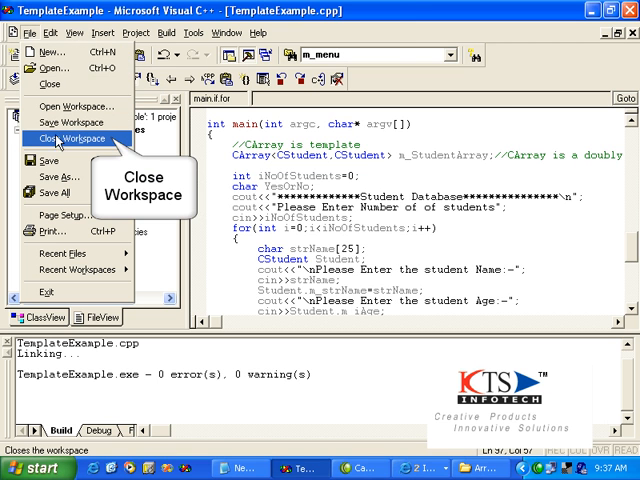